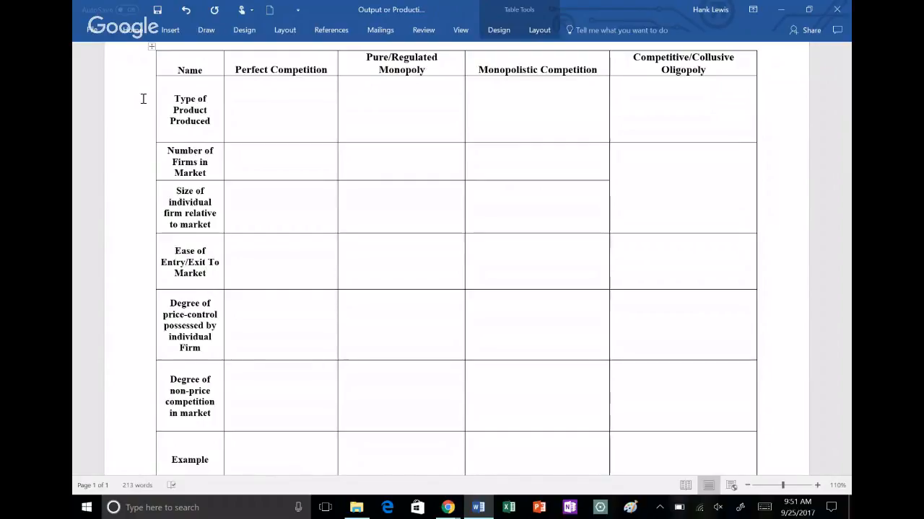
- Zoom into the table, enter 'Standardized' for Perfect Competition, and enlarge it
left_click(206, 274)
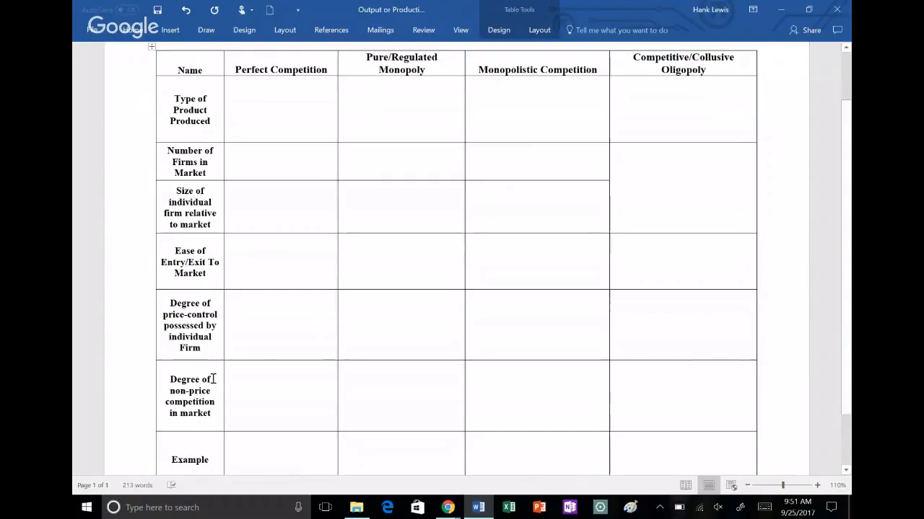
mouse_move(137, 343)
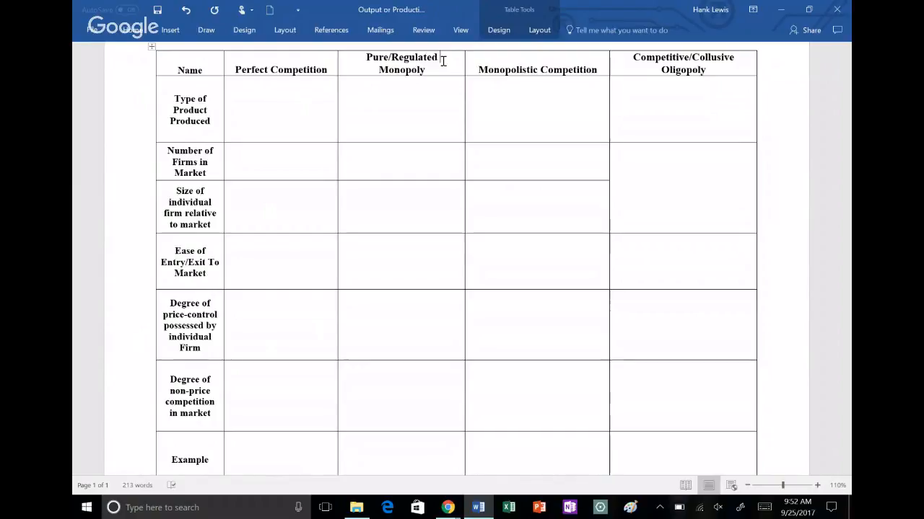
mouse_move(597, 71)
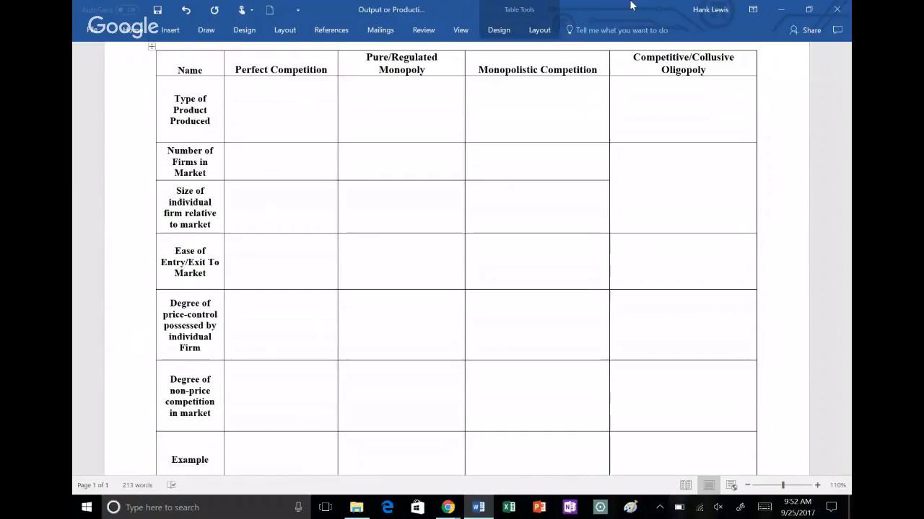
left_click(596, 69)
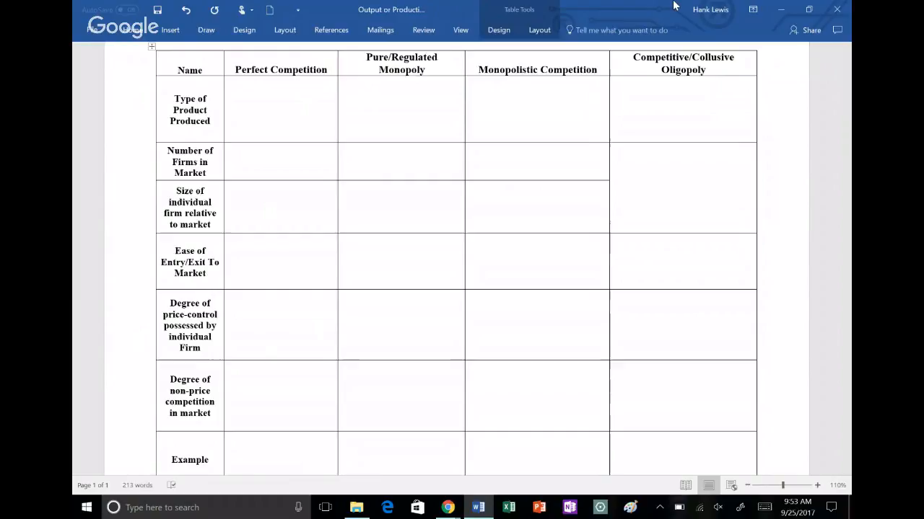
left_click(733, 57)
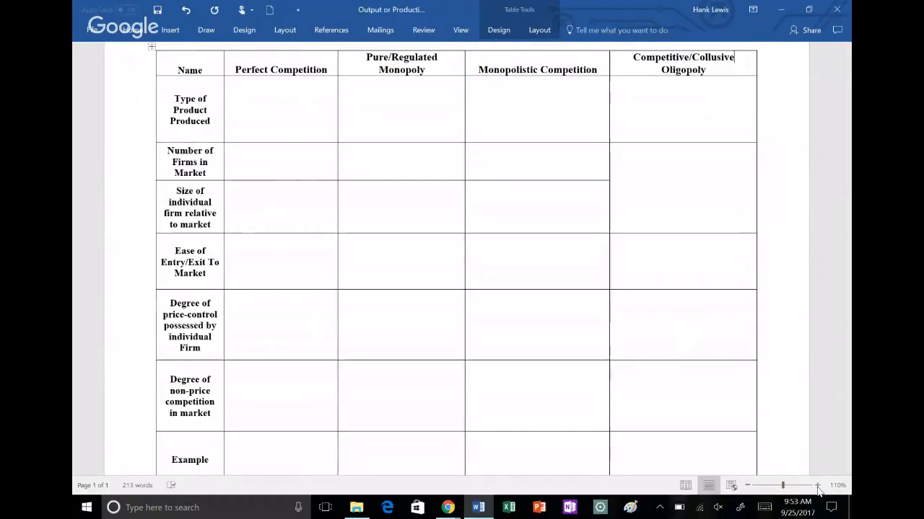
left_click(817, 485)
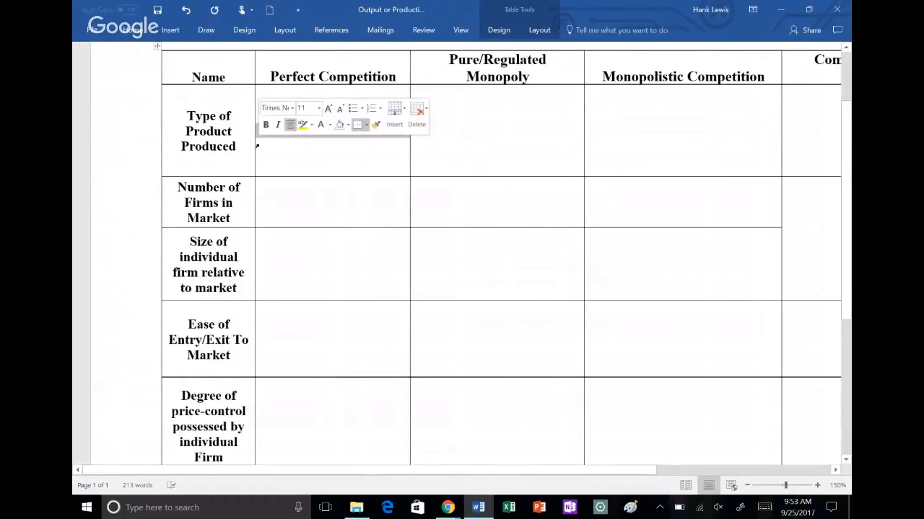
mouse_move(321, 124)
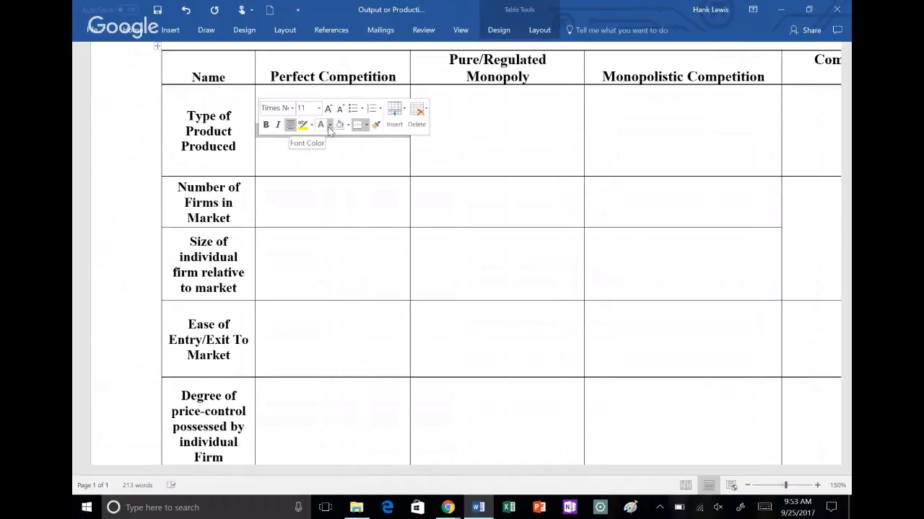
type("Standardized")
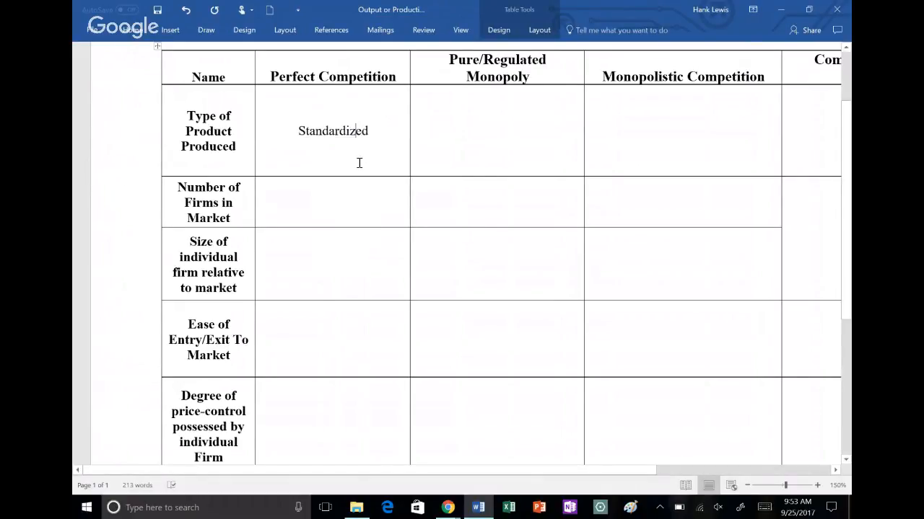
double_click(332, 130)
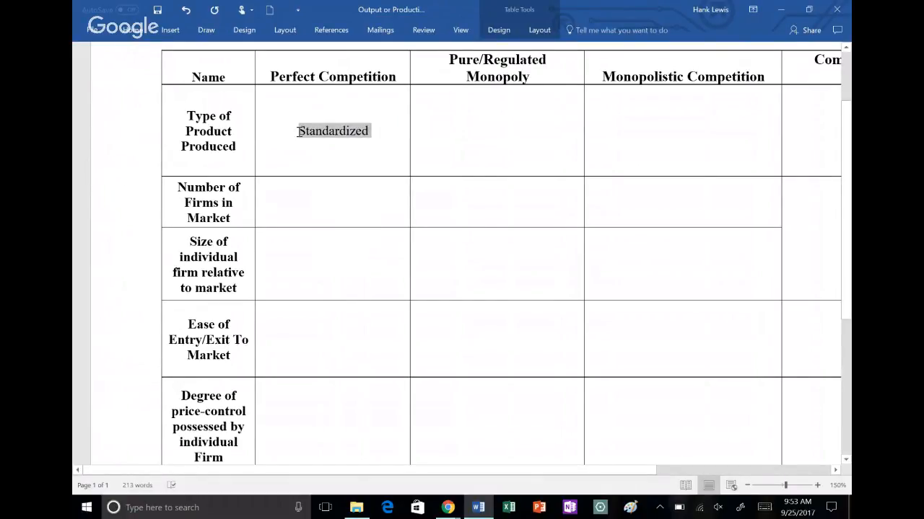
left_click(333, 131)
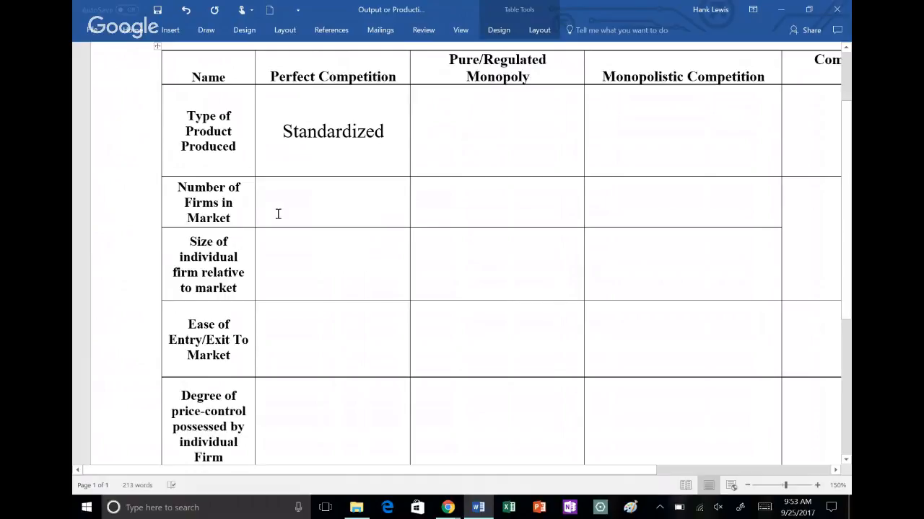
- Enter 'Extremely Large Number' and 'Very Easy' in Perfect Competition, enlarging 'Very Easy'
left_click(332, 202)
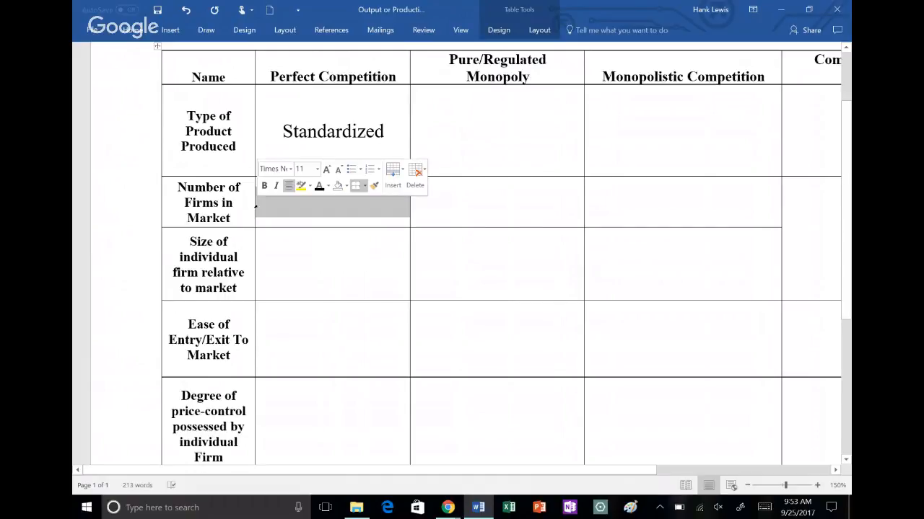
type("Extremely Large Number")
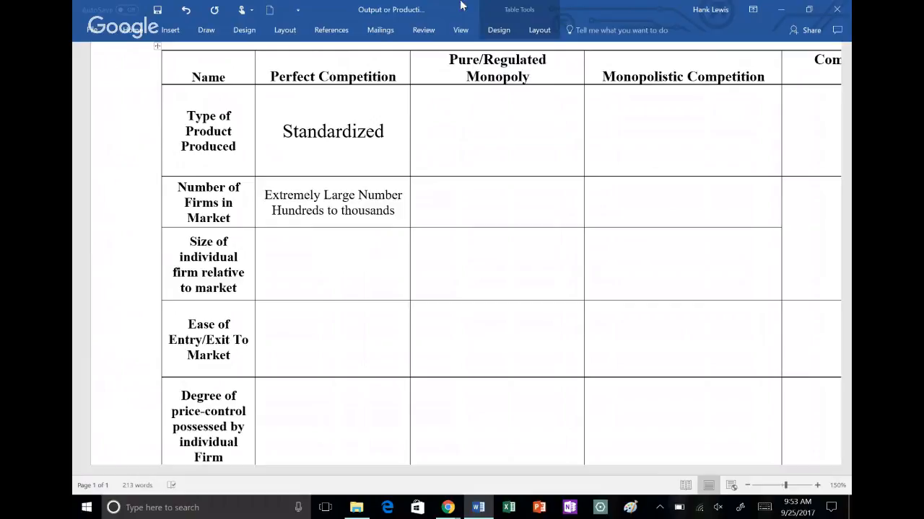
left_click(332, 263)
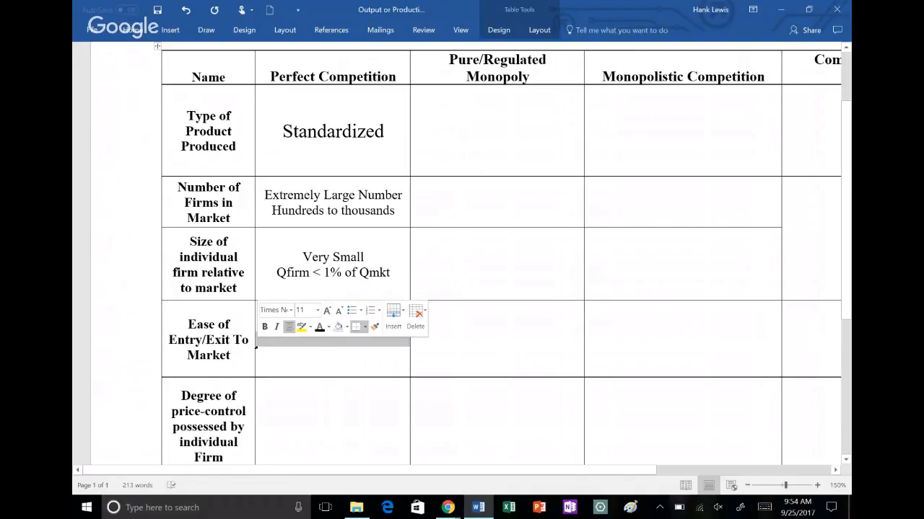
type("Very Easy")
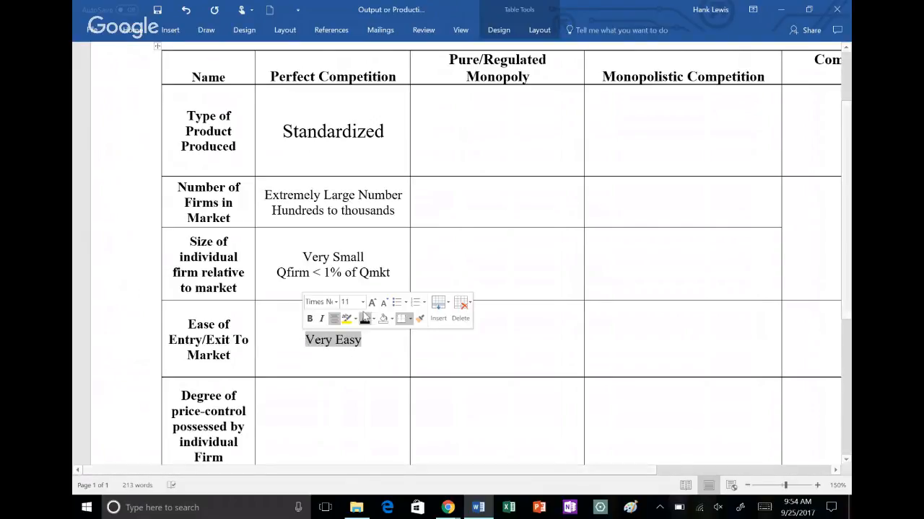
left_click(372, 302)
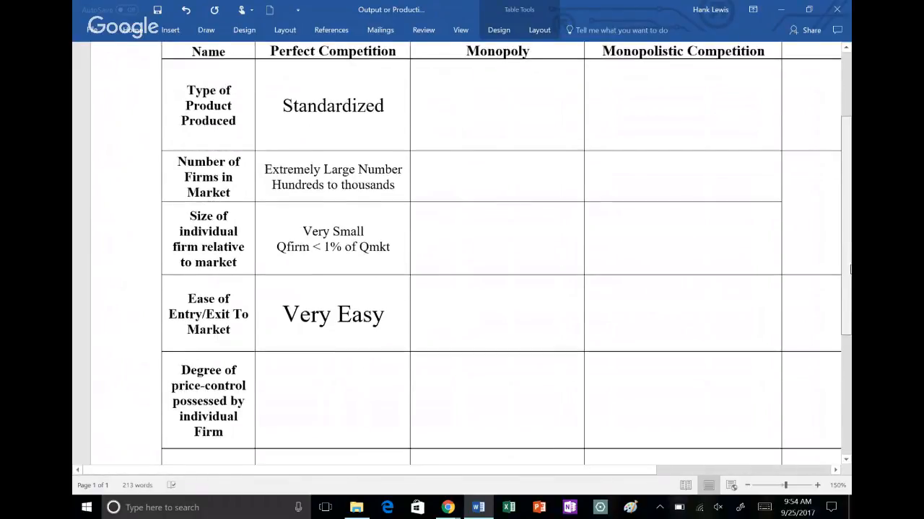
- Enter 'None' for Perfect Competition price control and save the document
scroll("down", 3)
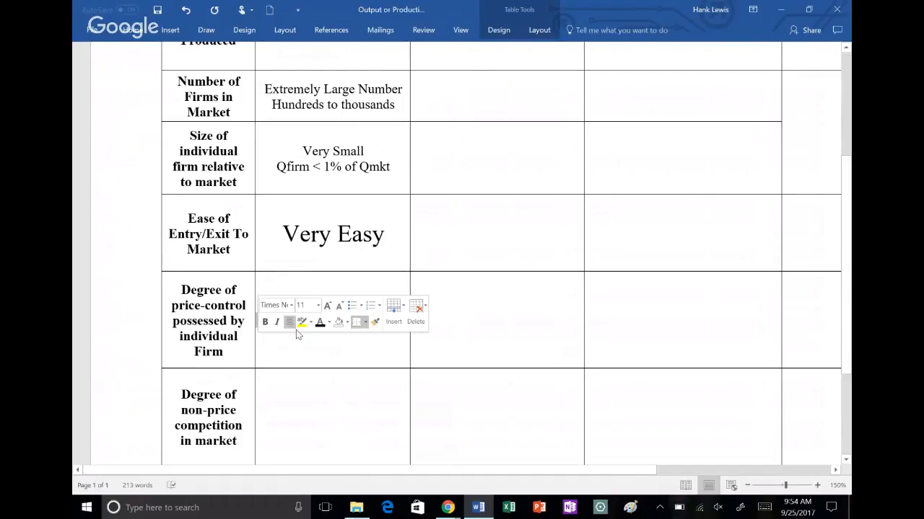
mouse_move(328, 317)
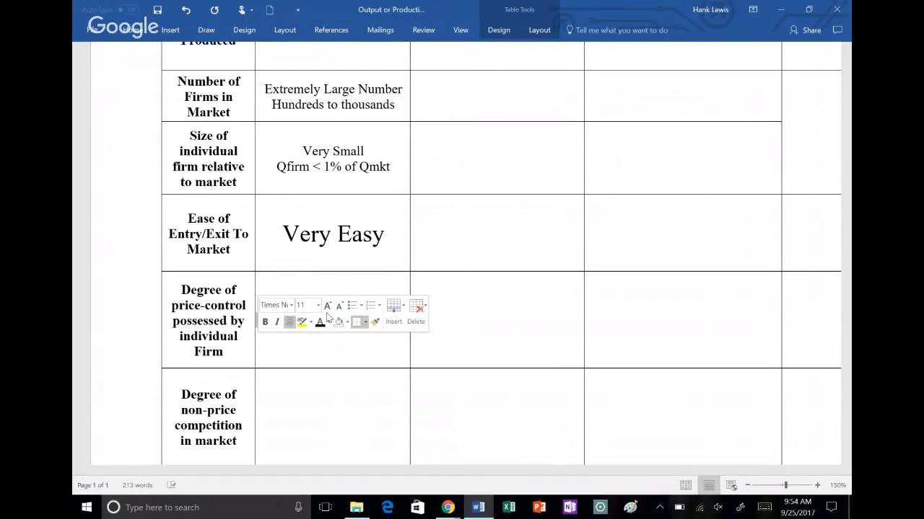
left_click(327, 305)
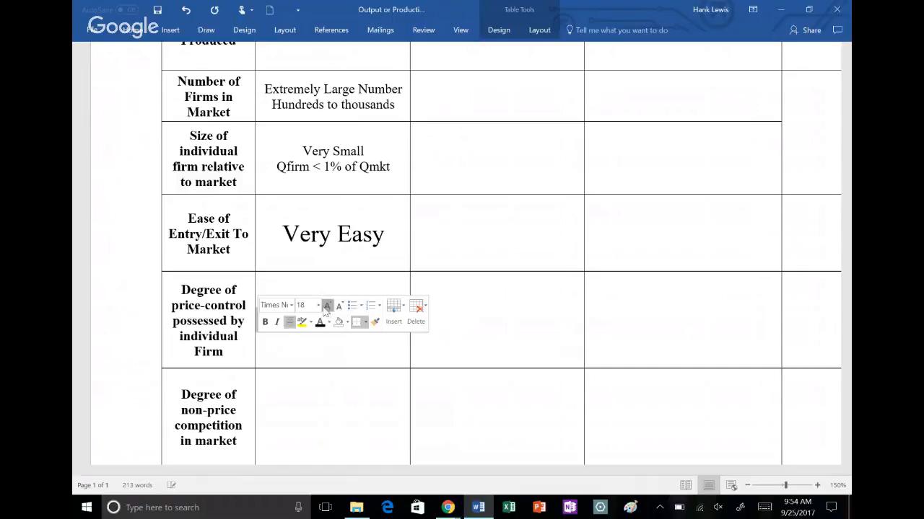
type("None")
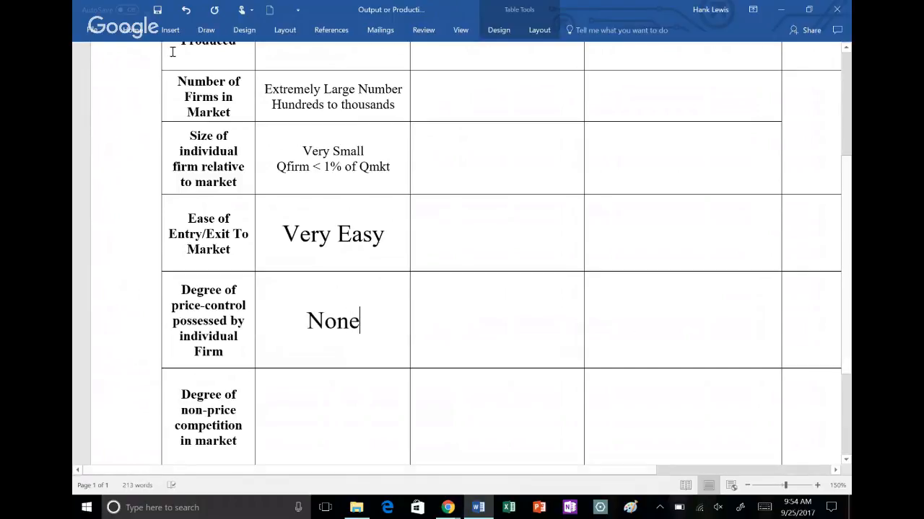
left_click(157, 9)
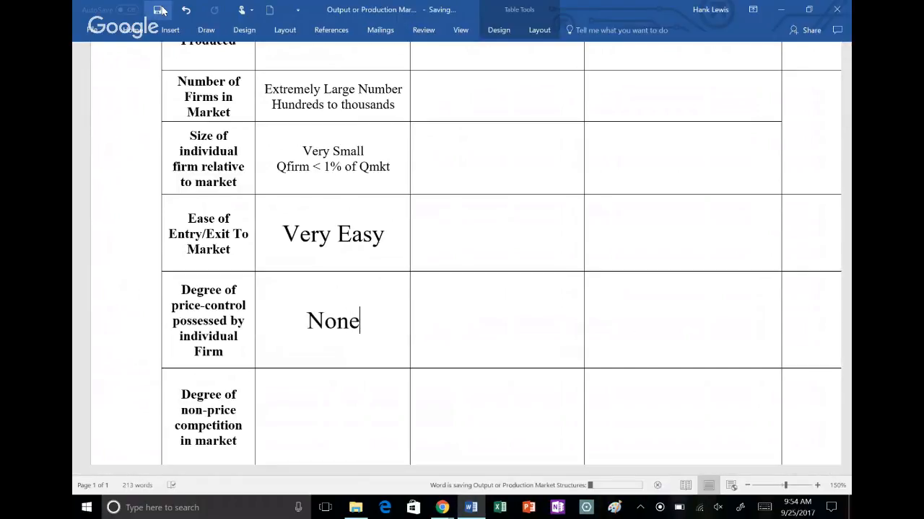
mouse_move(264, 428)
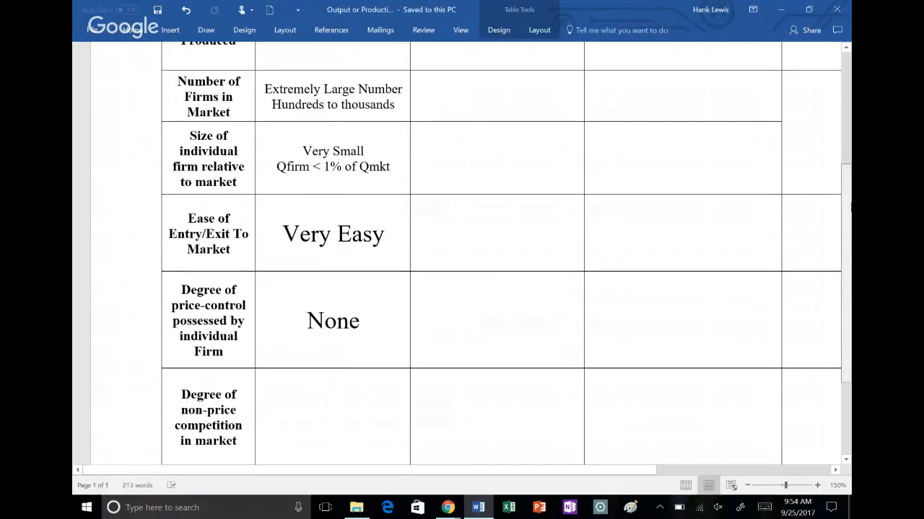
- Enlarge the 'Not Applicable' non-price competition text several times
scroll("down", 3)
type("Not Applicable")
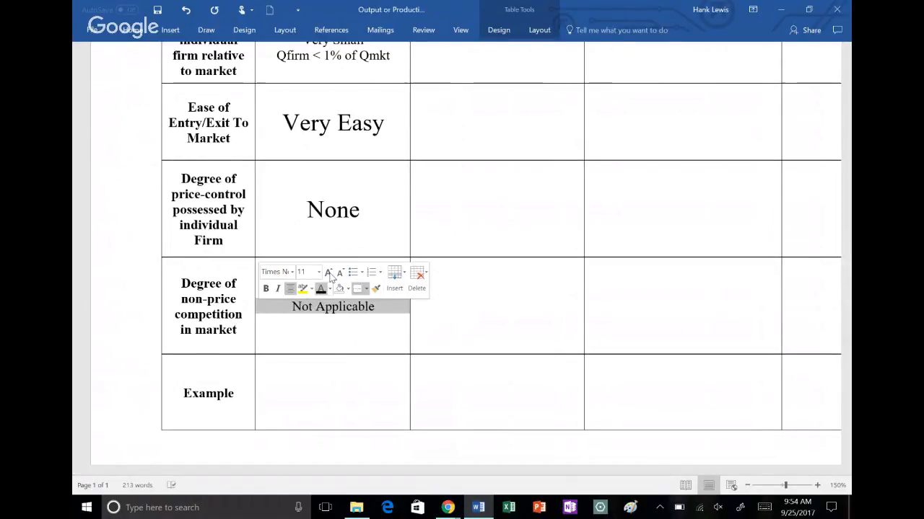
left_click(328, 272)
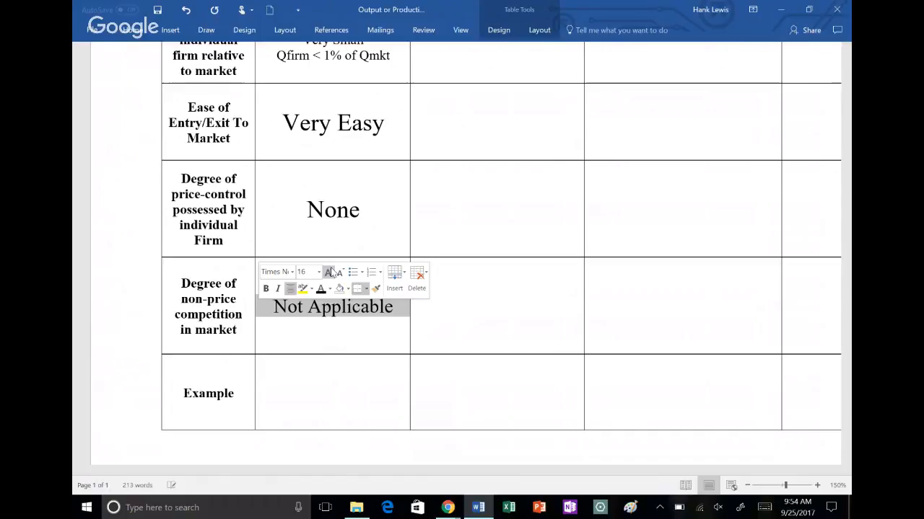
left_click(314, 332)
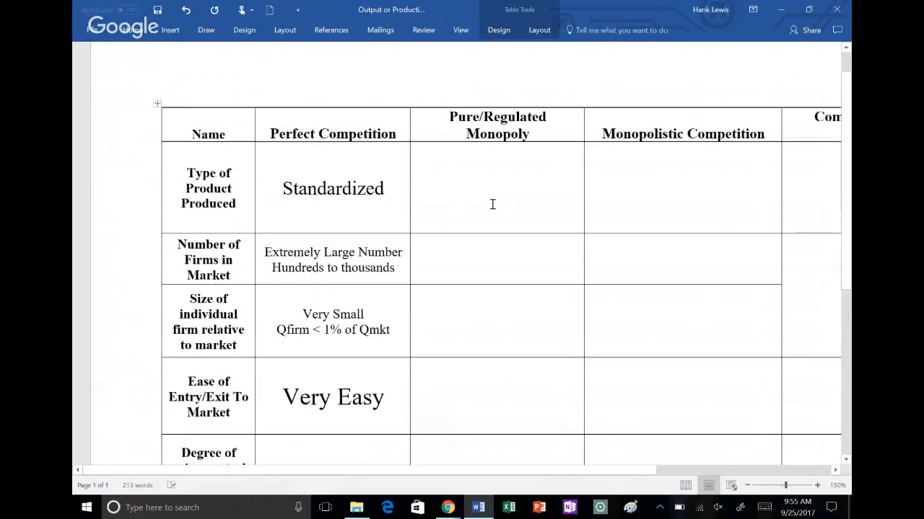
- Enter and enlarge 'Unique, few close substitutes in consumption' as the monopoly product type
left_click(494, 191)
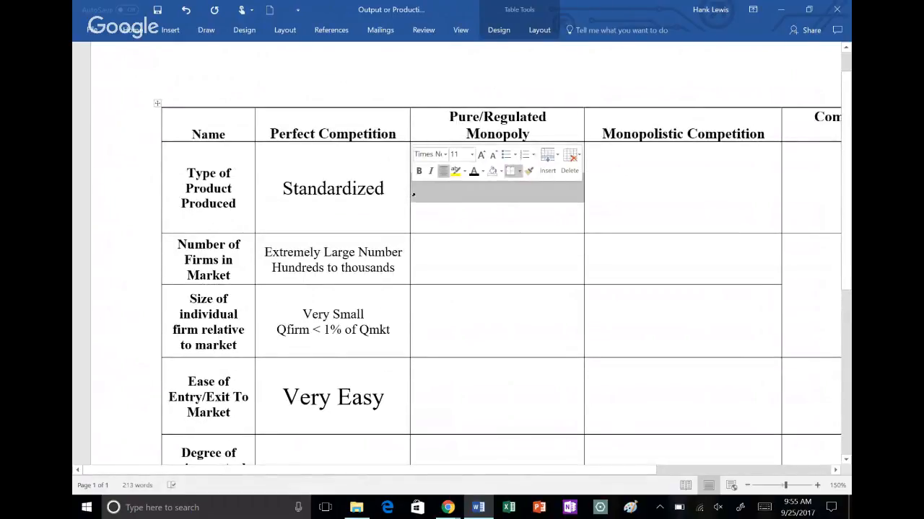
mouse_move(473, 171)
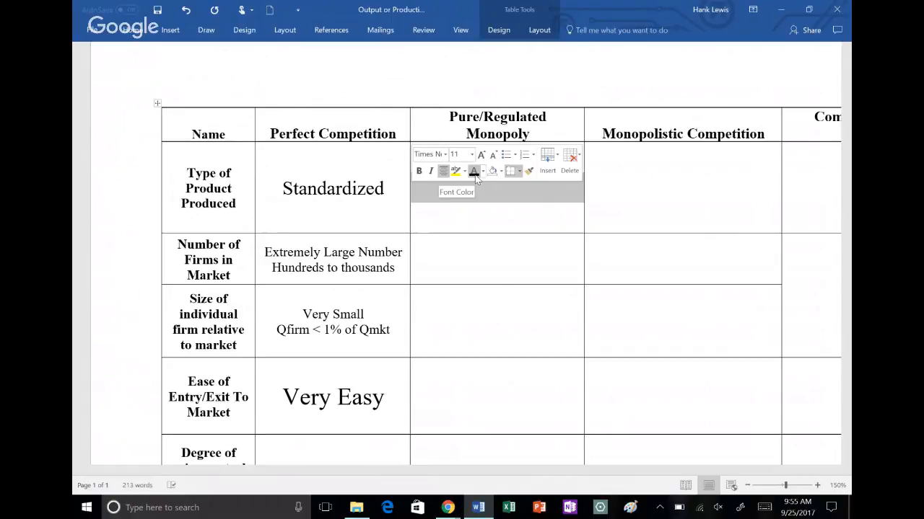
type("Unique, few close substitutes in consumption")
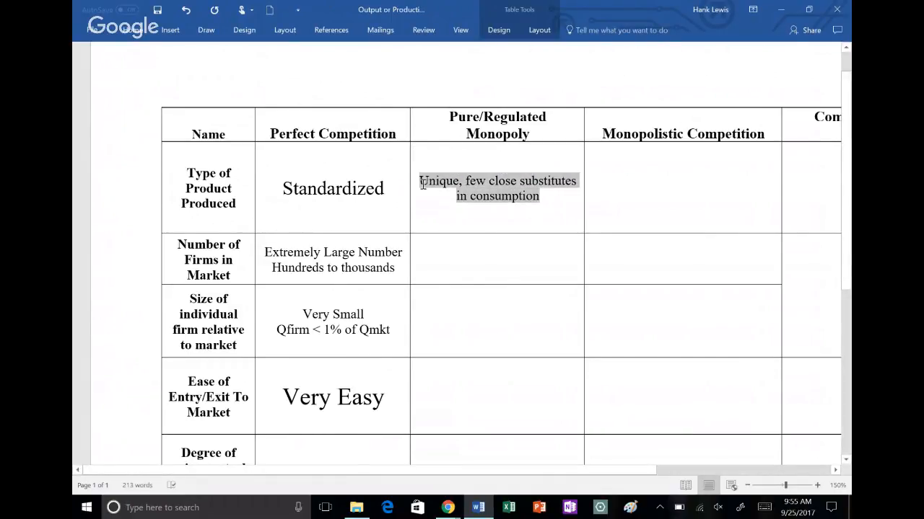
left_click(493, 149)
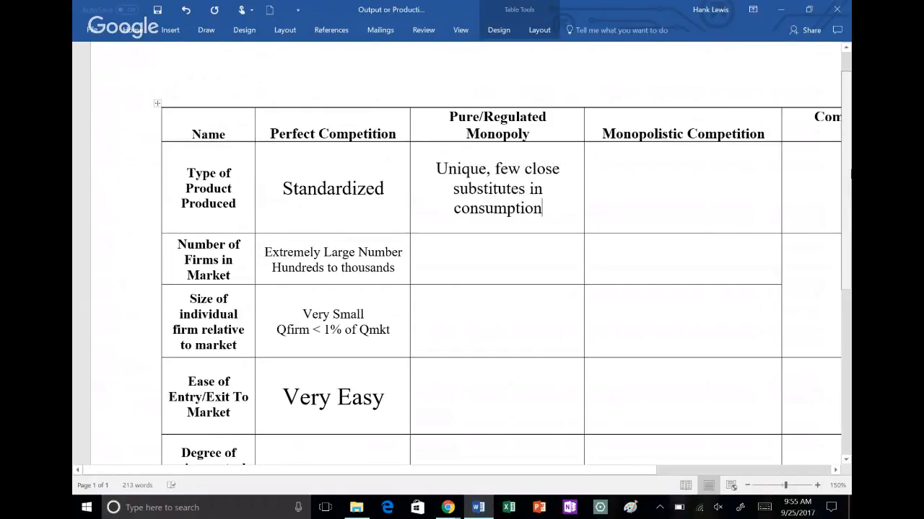
scroll("down", 3)
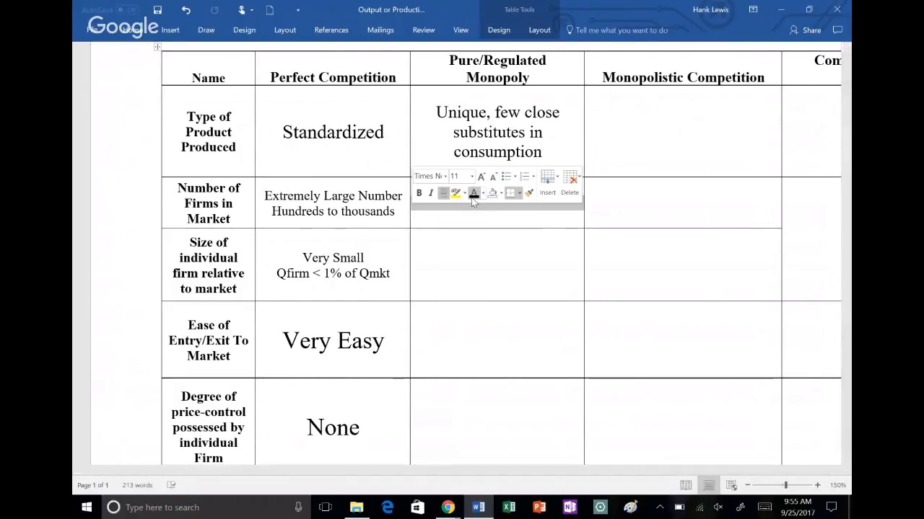
- Add monopoly entries 'One, for a geographic region', 'Qfirm = 100% Qmkt', 'Very Large', enlarging some
type("One, for a geographic region")
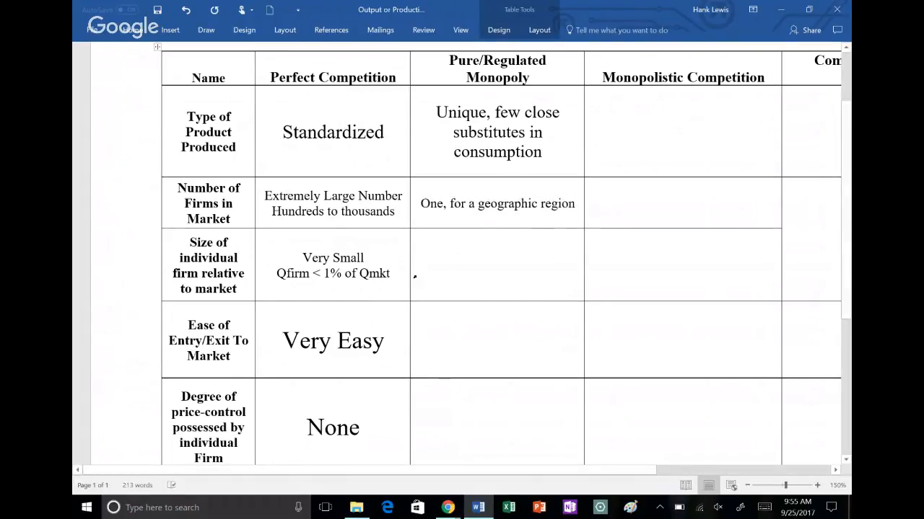
type("Qfirm = 100% Qmkt")
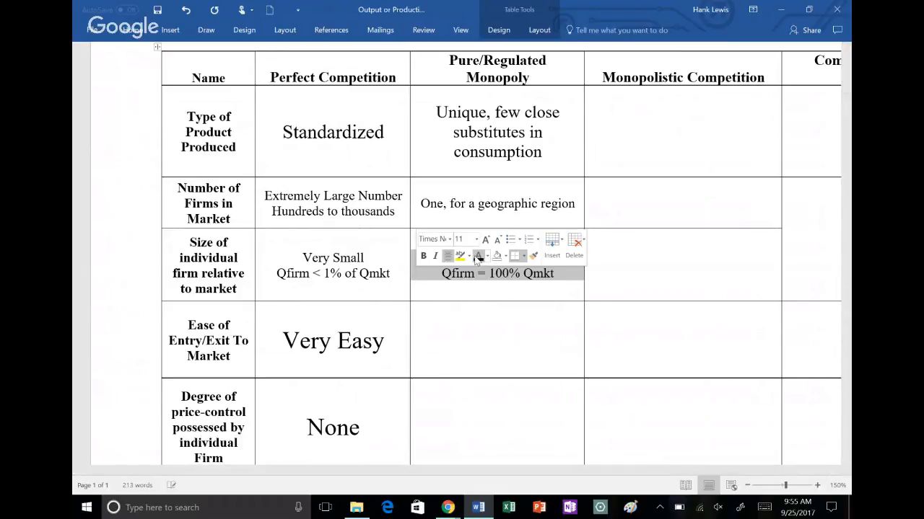
type("Very Large")
left_click(497, 340)
type("Blocked by legal structure, cost structure or both")
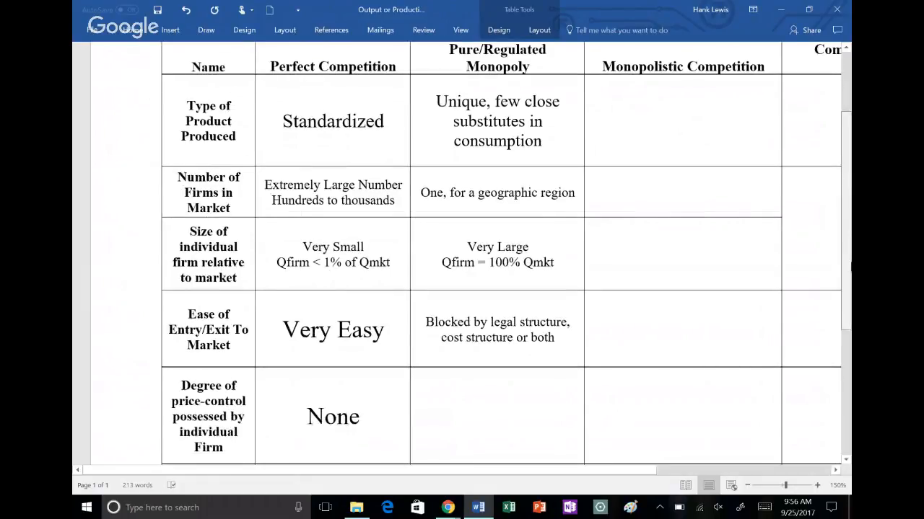
scroll("down", 3)
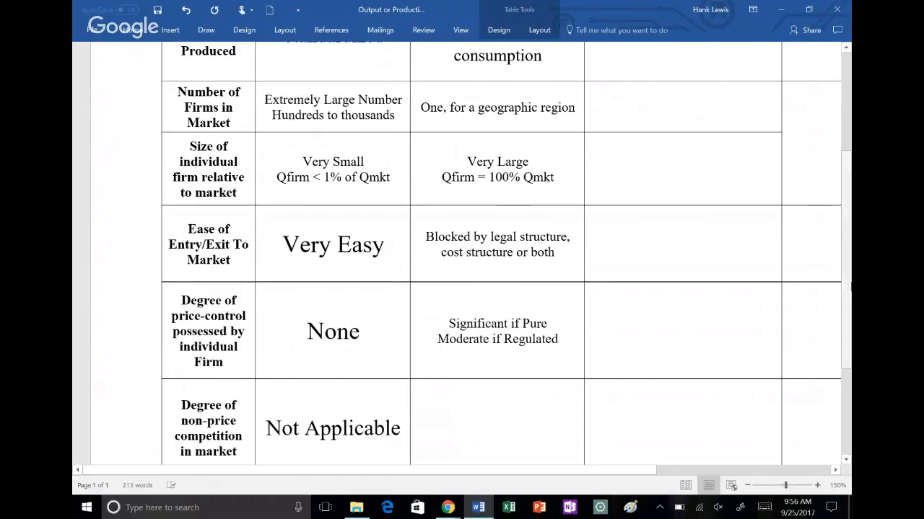
scroll("down", 3)
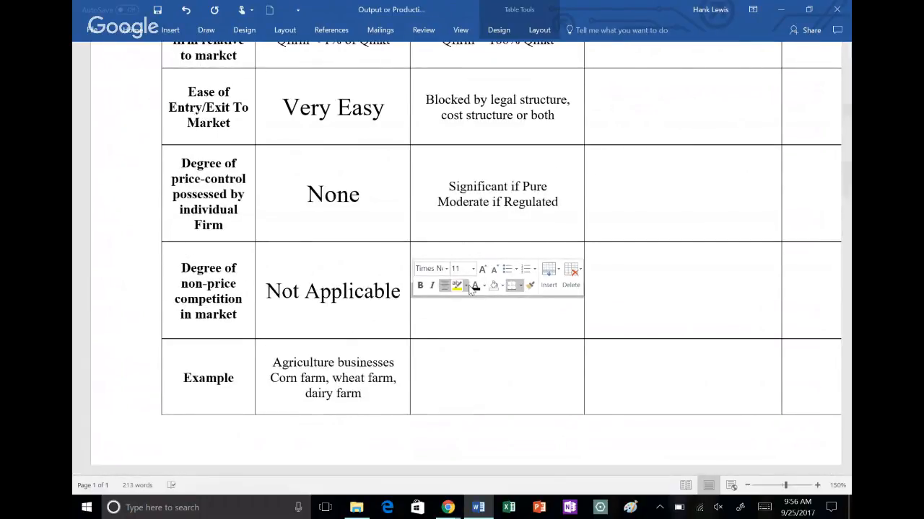
left_click(482, 269)
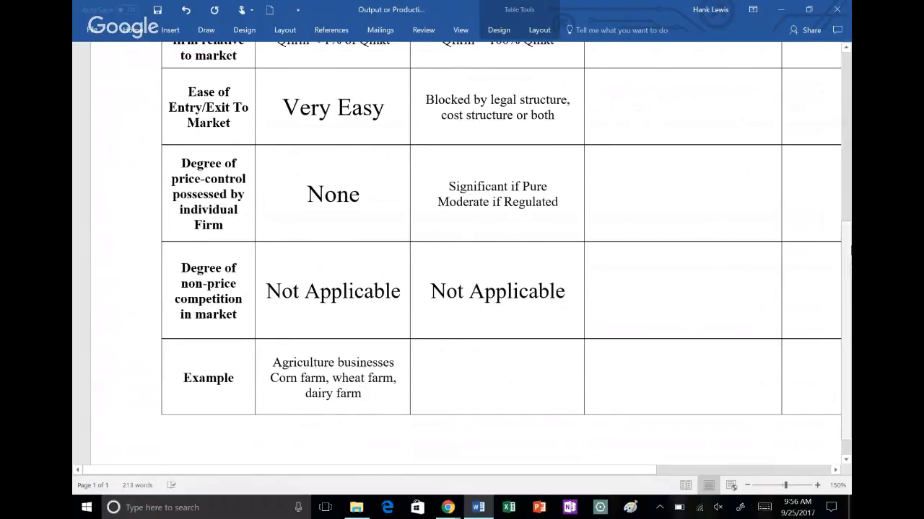
scroll("down", 3)
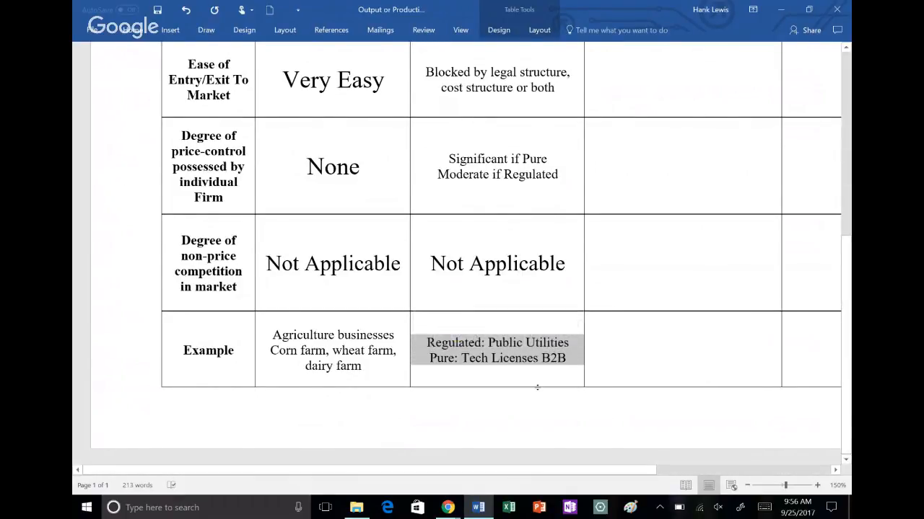
left_click(573, 343)
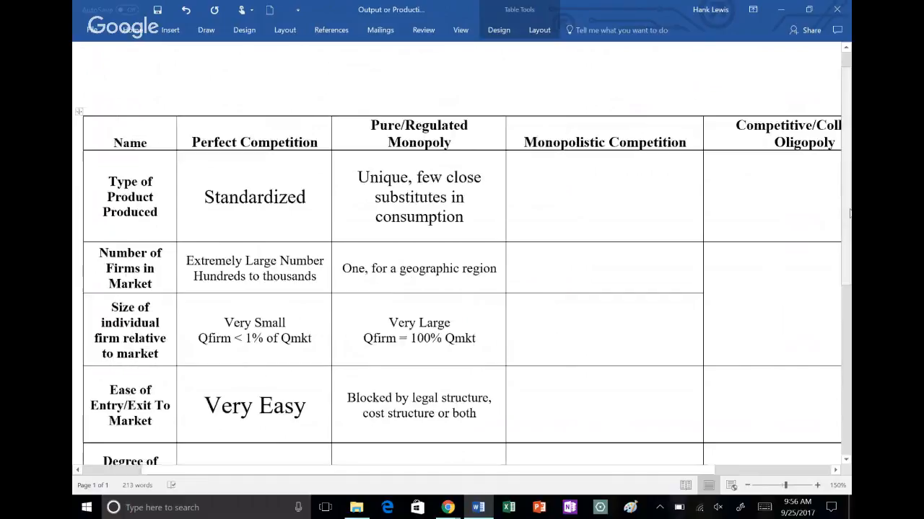
- Enlarge 'Differentiated' and complete the entry cell as 'Easy, not as easy as Perfect Competition'
scroll("down", 3)
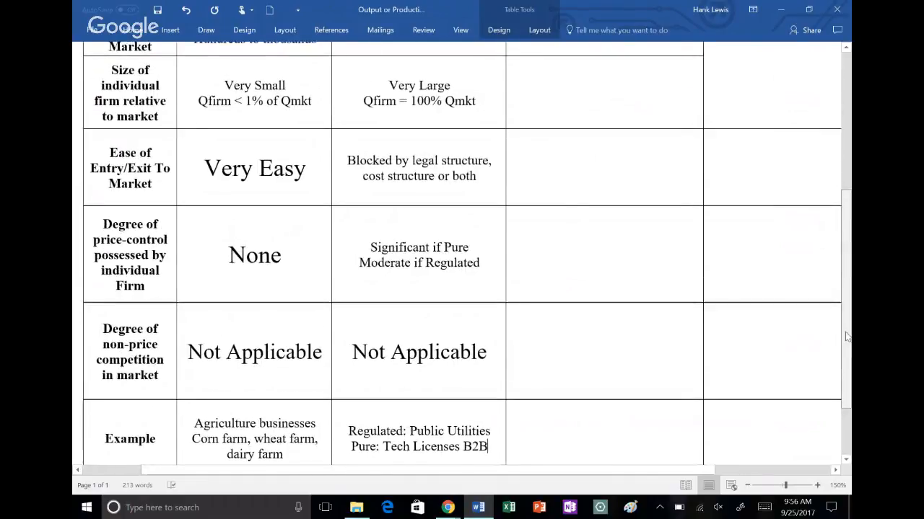
mouse_move(836, 303)
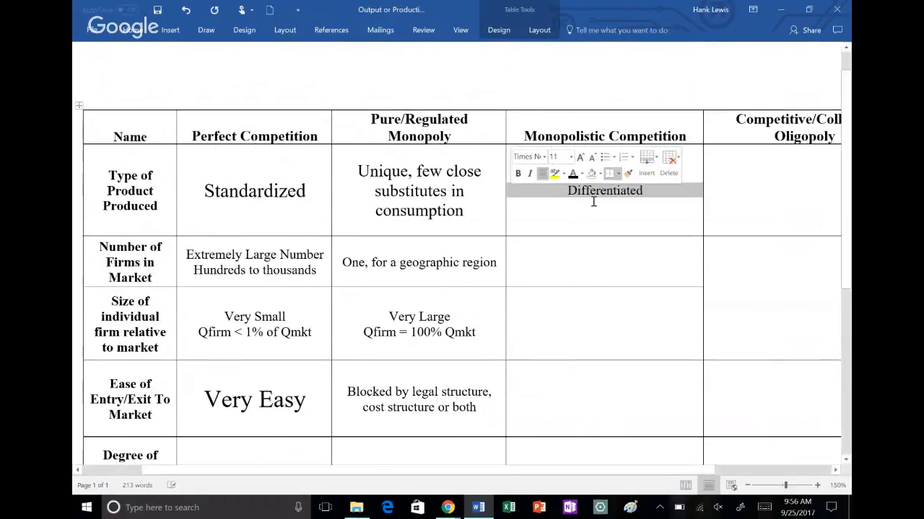
mouse_move(660, 207)
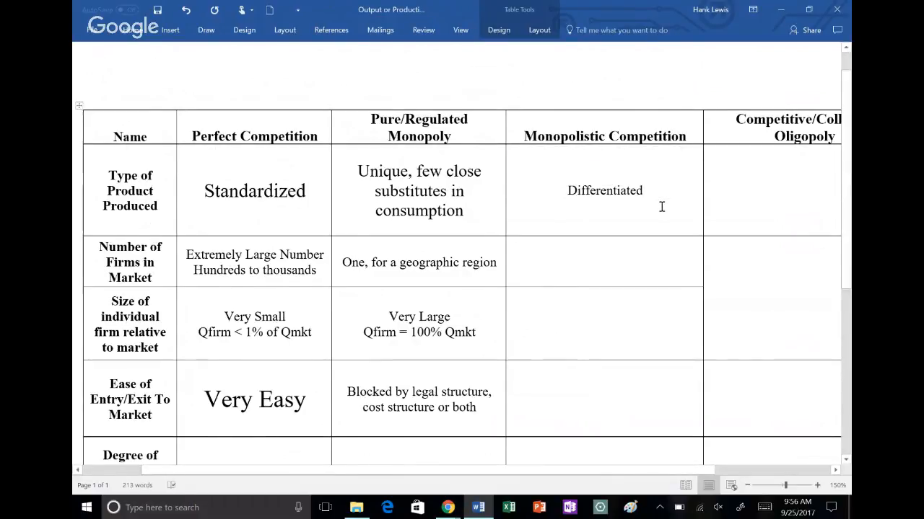
double_click(604, 190)
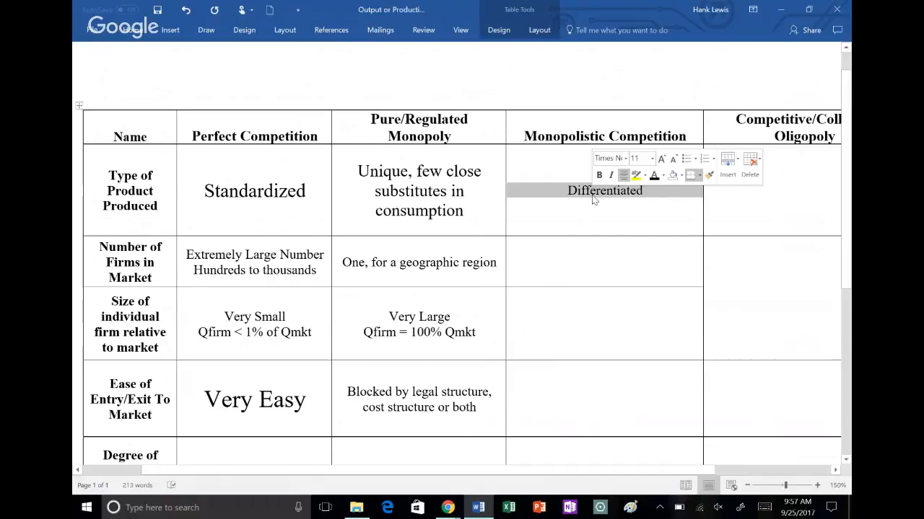
left_click(661, 159)
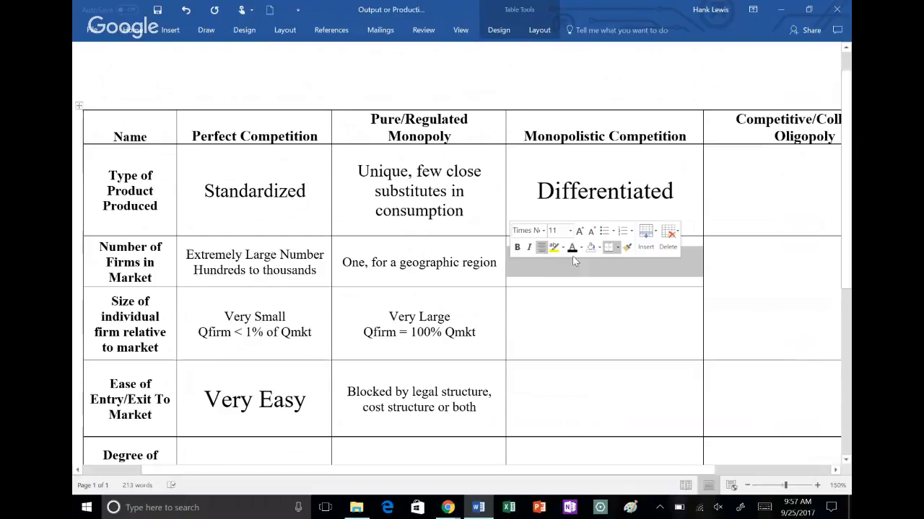
mouse_move(572, 248)
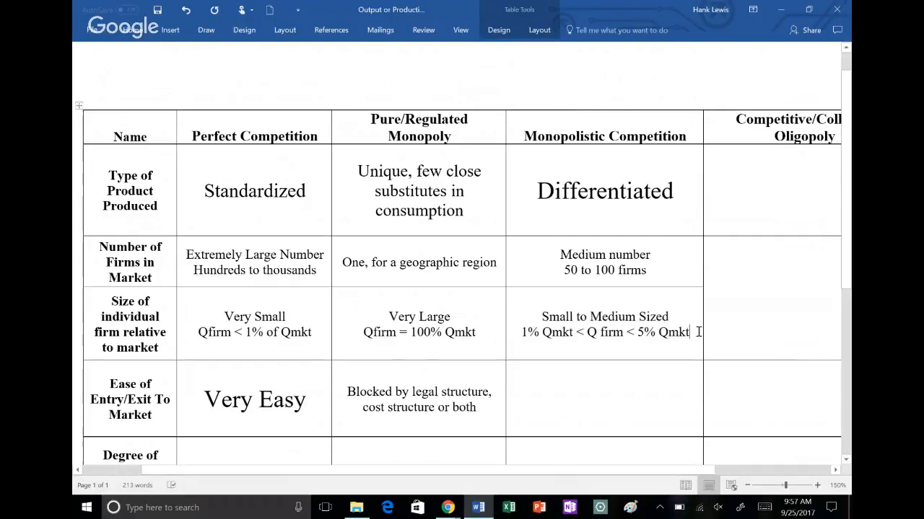
scroll("down", 3)
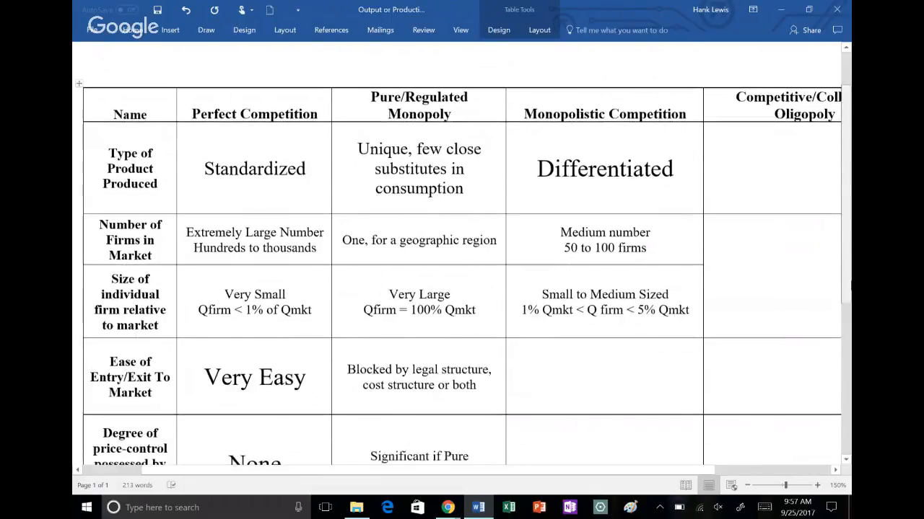
scroll("down", 3)
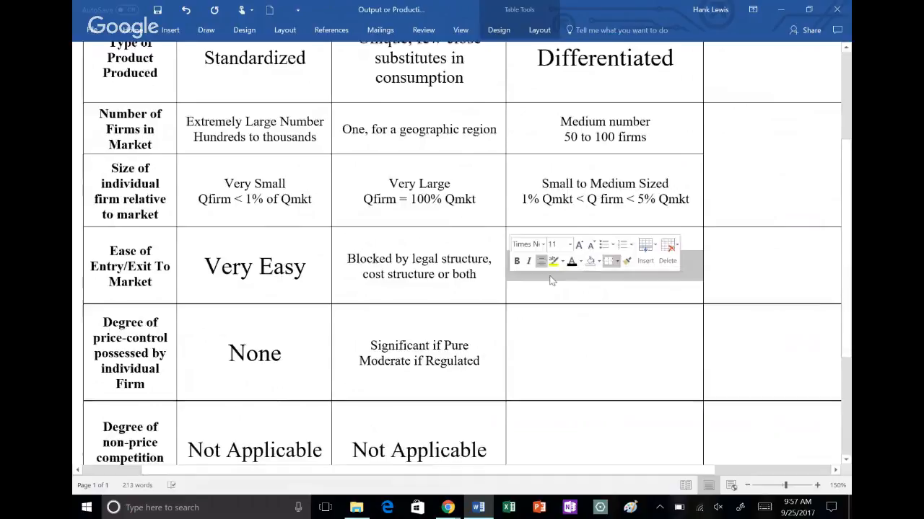
type("Perfect Competition")
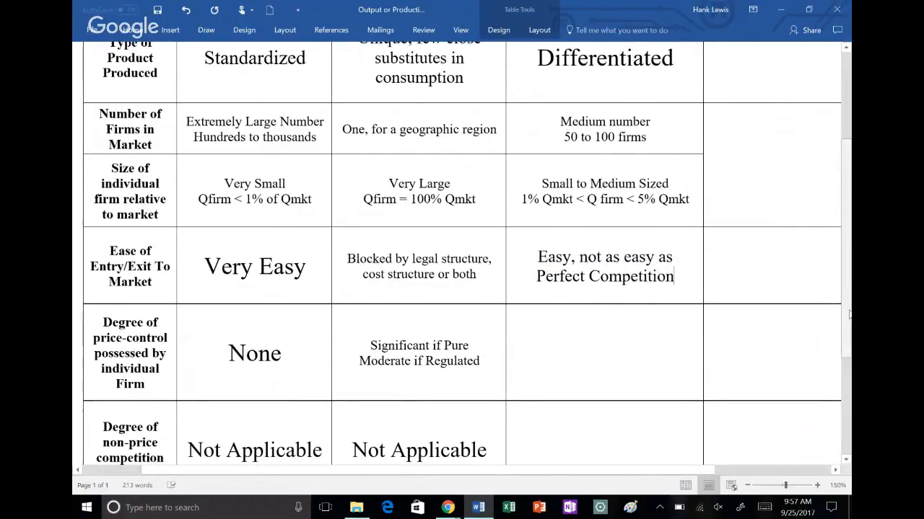
scroll("down", 3)
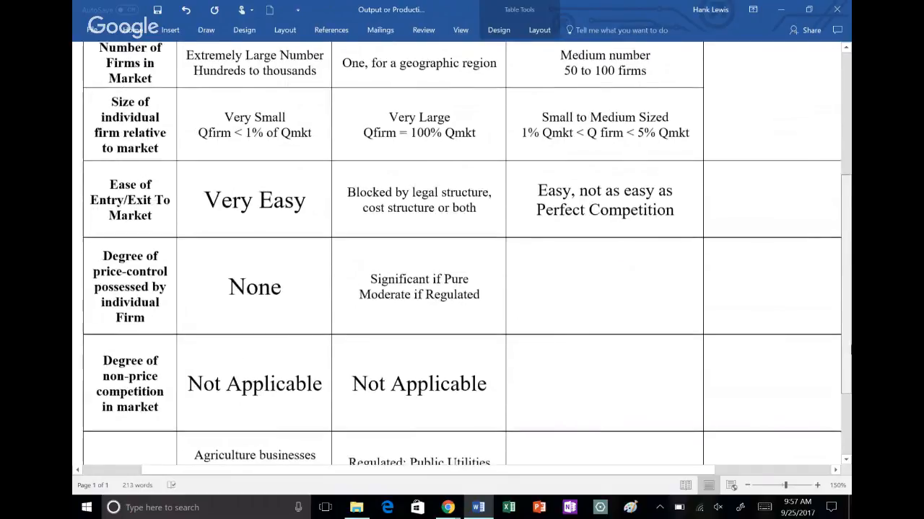
scroll("down", 3)
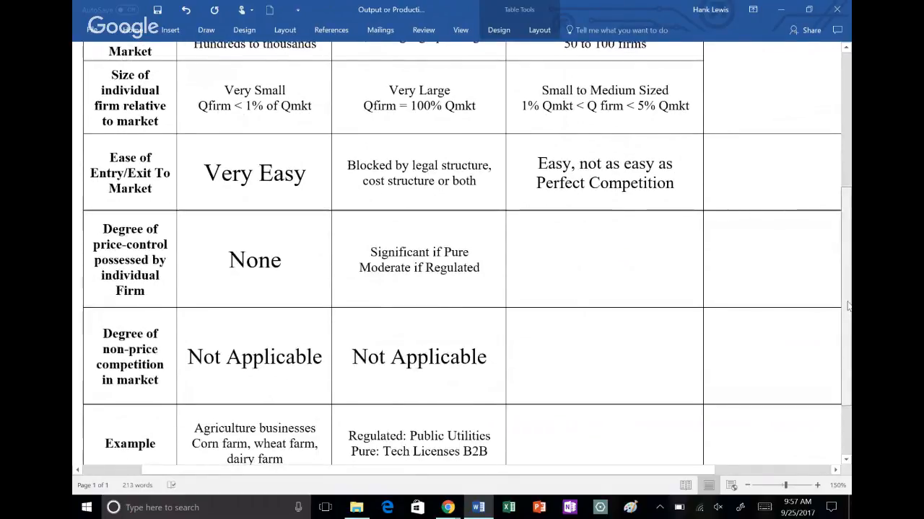
- Enter 'Significant Non-Price Competition' in the Monopolistic Competition non-price cell
scroll("down", 3)
type("Moderate")
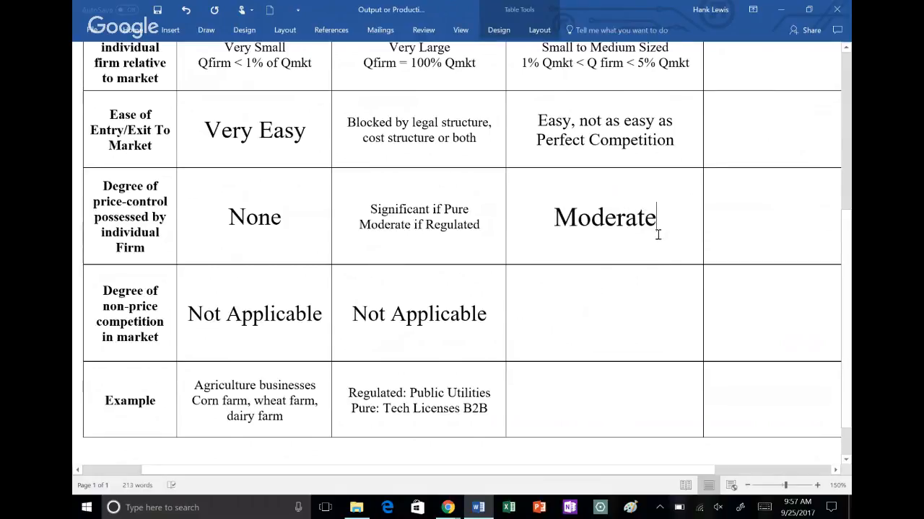
scroll("down", 3)
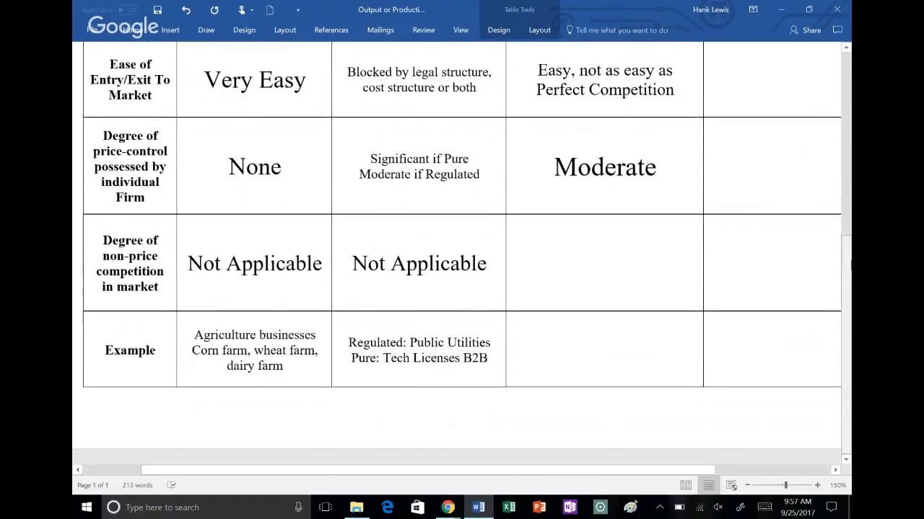
left_click(655, 167)
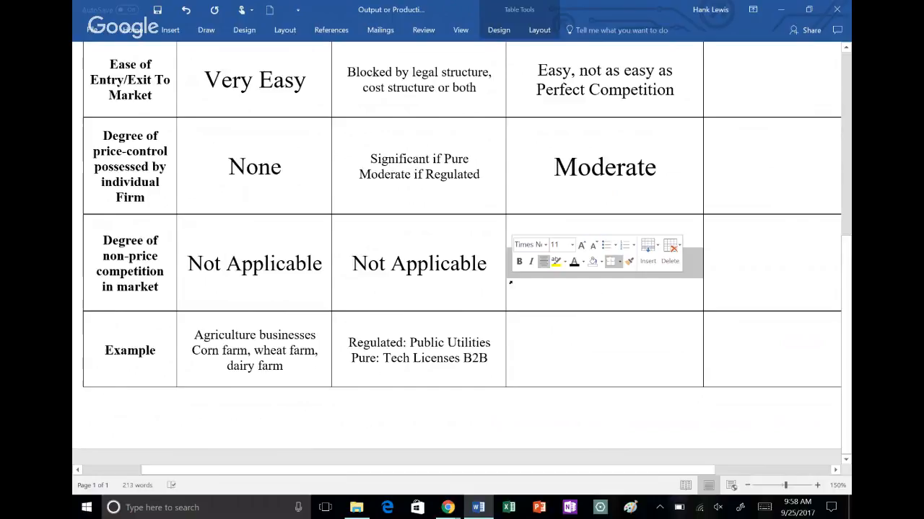
mouse_move(575, 261)
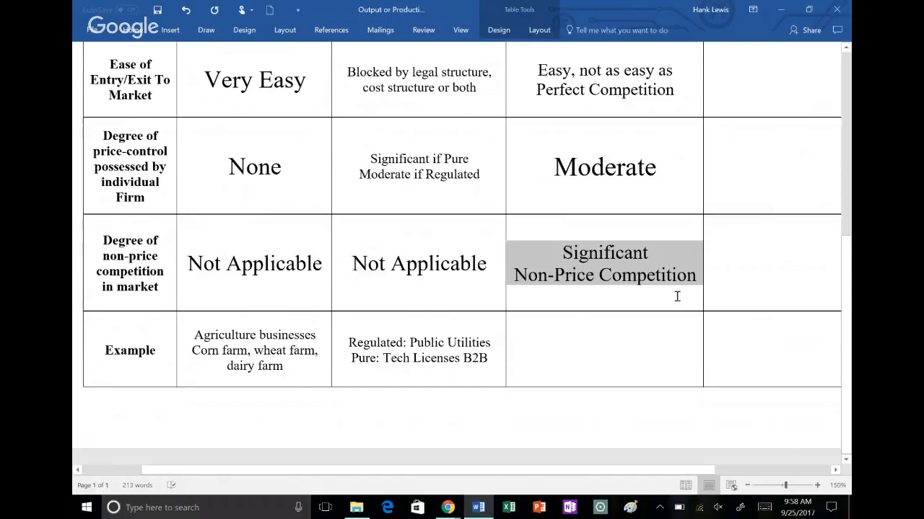
left_click(604, 274)
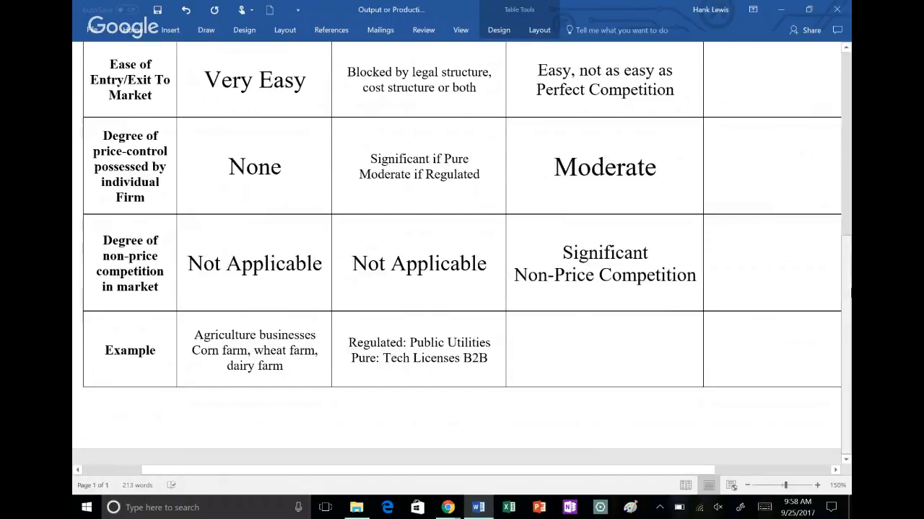
- List 'Restaurants at owner level' and 'Clothing Stores' as Monopolistic Competition examples
left_click(507, 350)
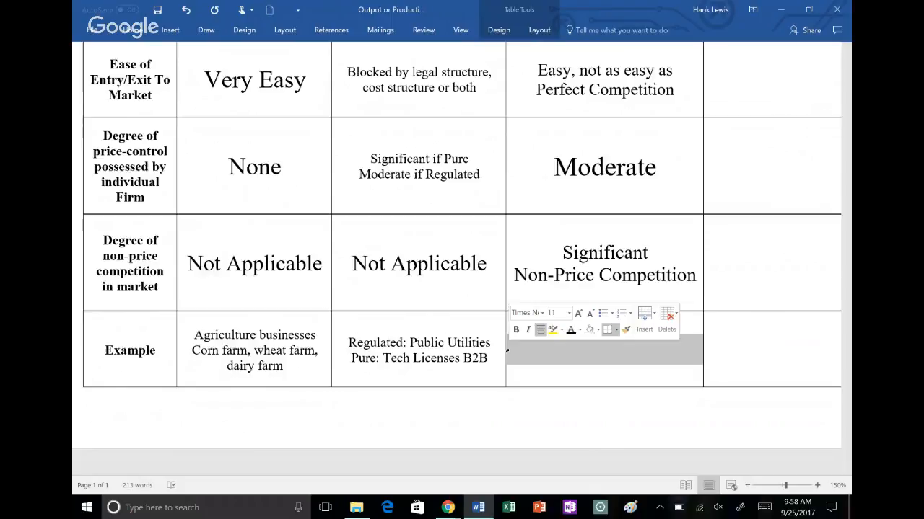
mouse_move(571, 330)
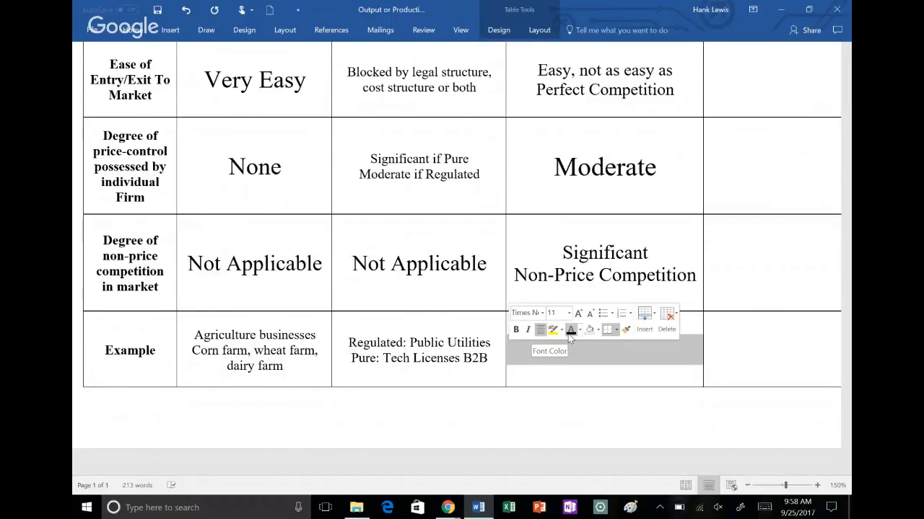
type("Restaurants at owner level Clothing Stores")
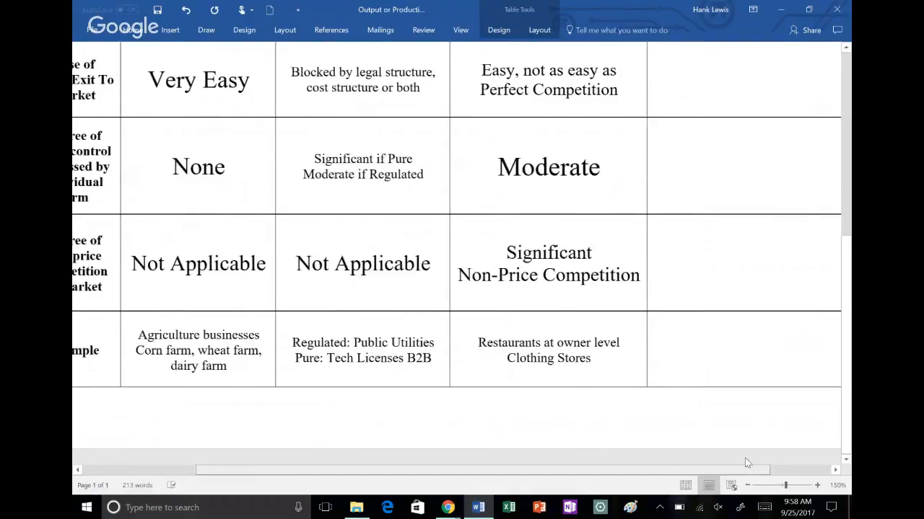
scroll("right", 3)
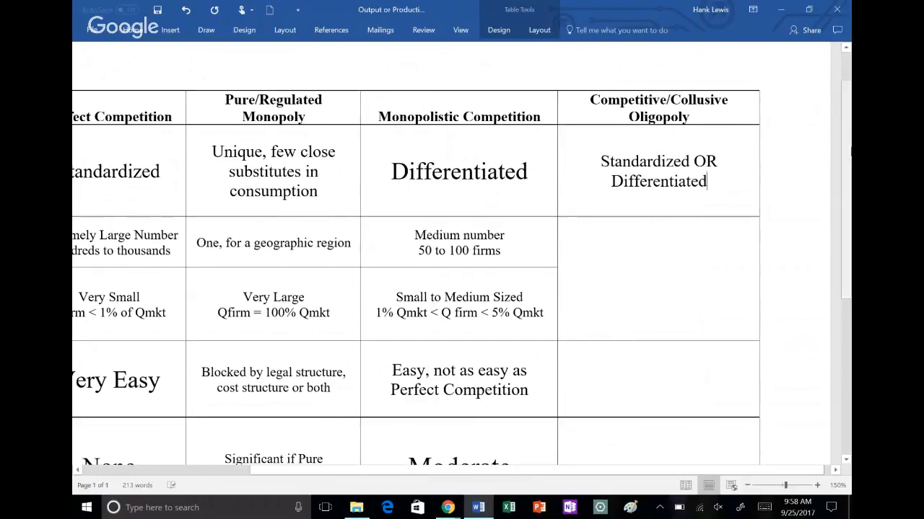
- Fill Oligopoly product type, 2–20 firms or concentration ratios, and cost/legal entry barriers
scroll("down", 3)
type("OR")
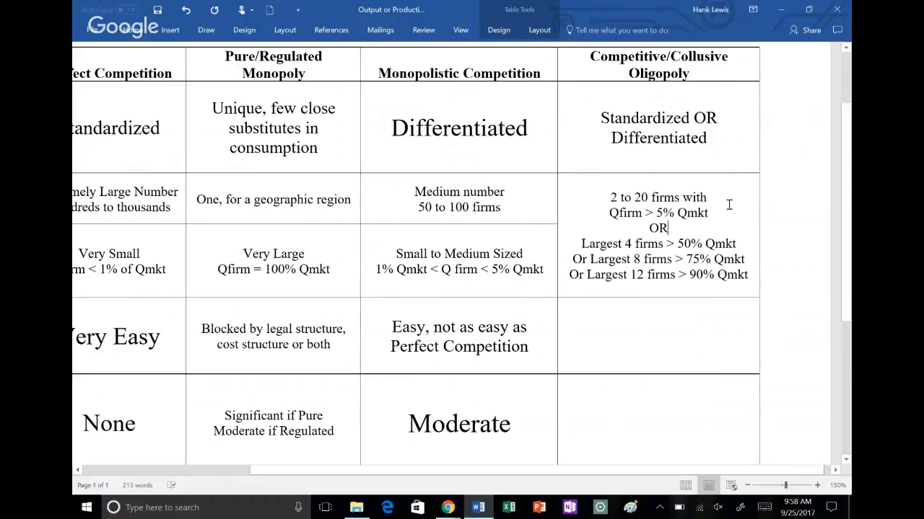
left_click_drag(609, 197, 708, 213)
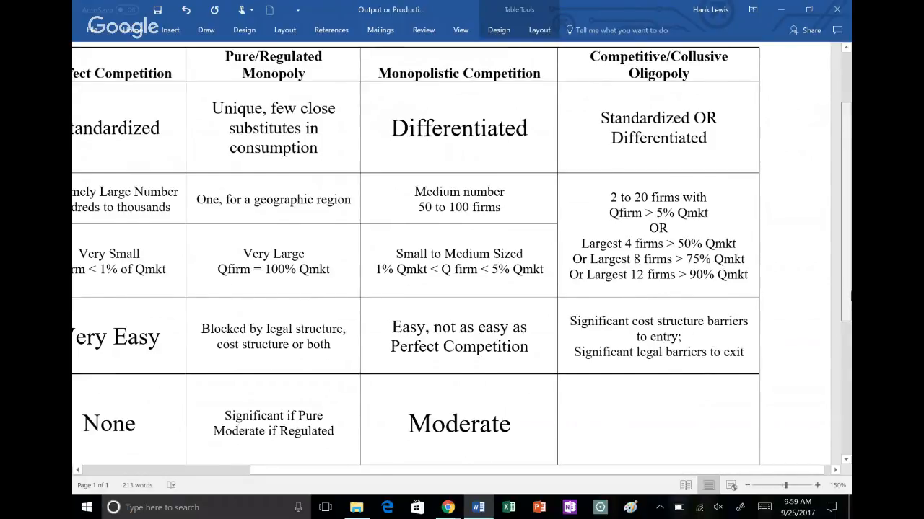
scroll("down", 3)
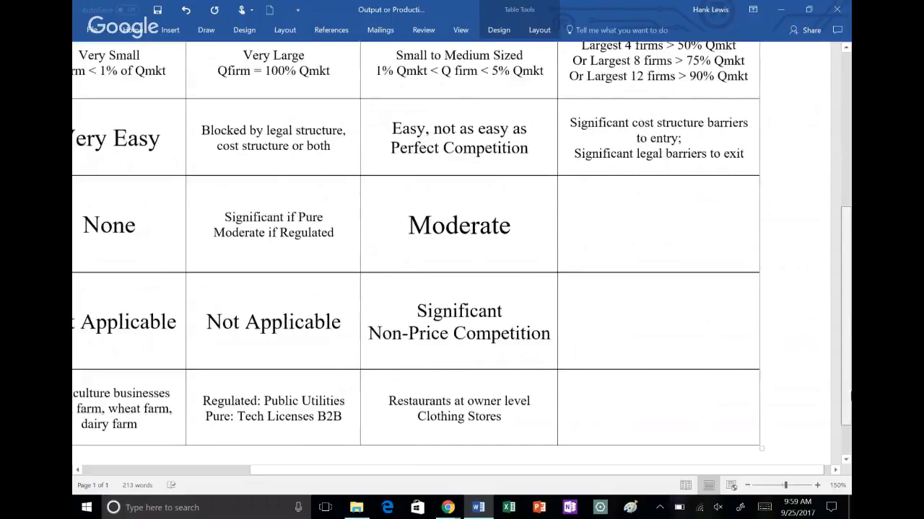
- Fill Oligopoly price control and examples: OPEC, Airlines, Tobacco, Primary Aluminum, Cell Phone Services
scroll("down", 3)
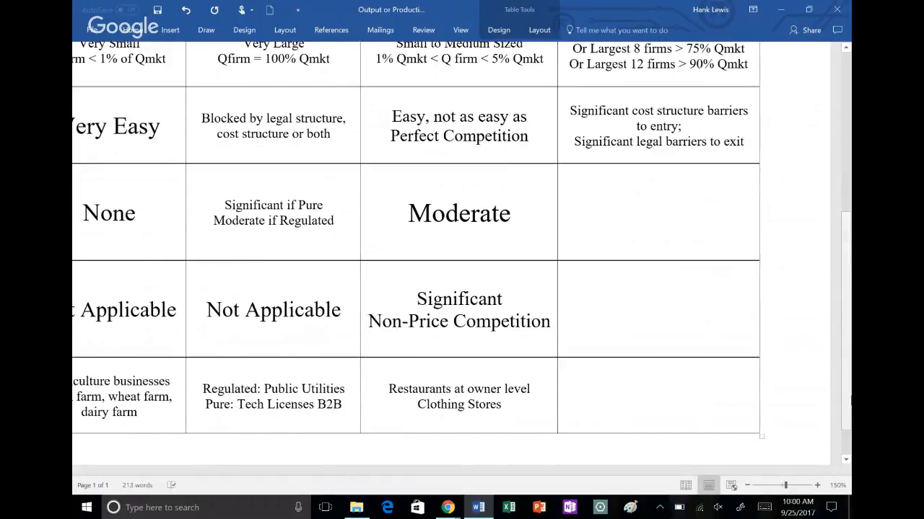
left_click(693, 345)
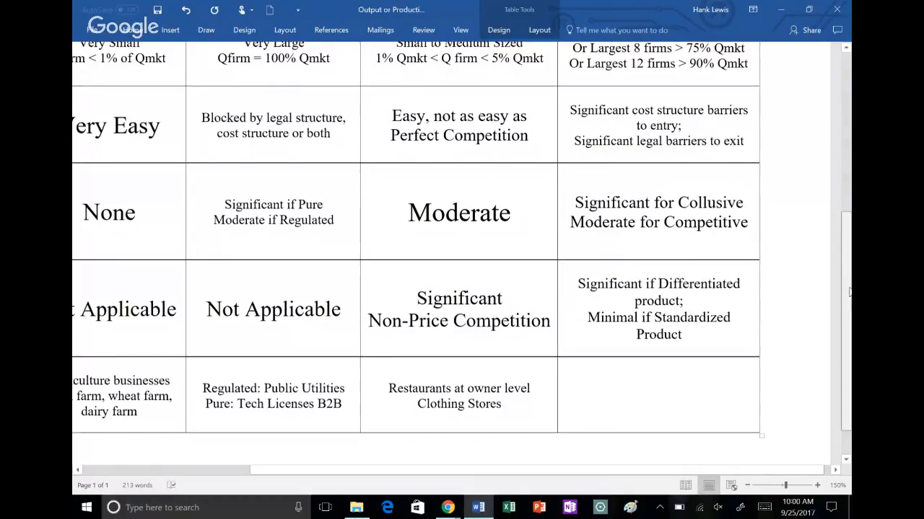
scroll("down", 3)
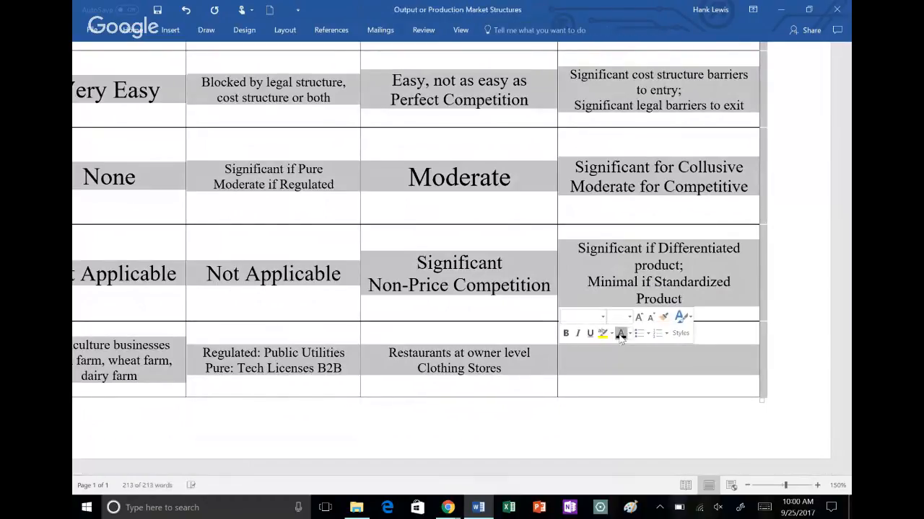
type("OPEC, Airlines, Tobacco, Primary Aluminum, Cell Phone Services")
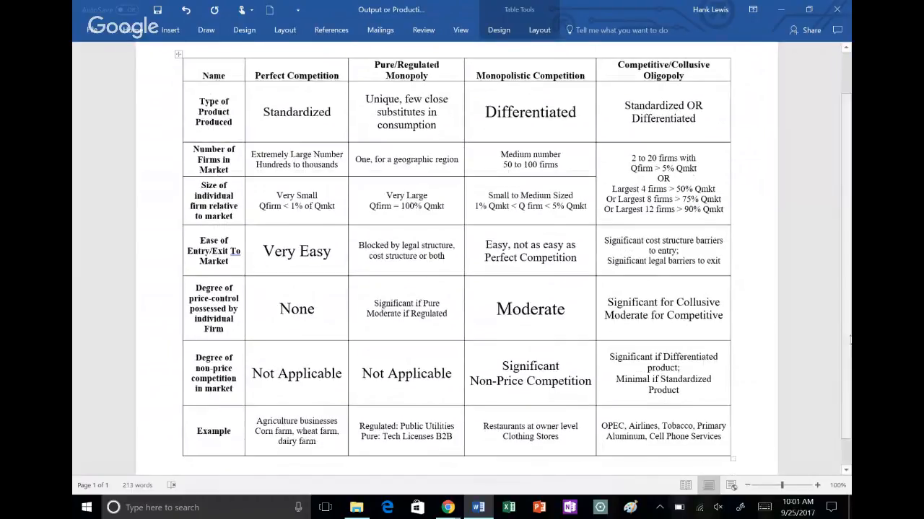
- Save the finished Output or Production Market Structures document
left_click(157, 9)
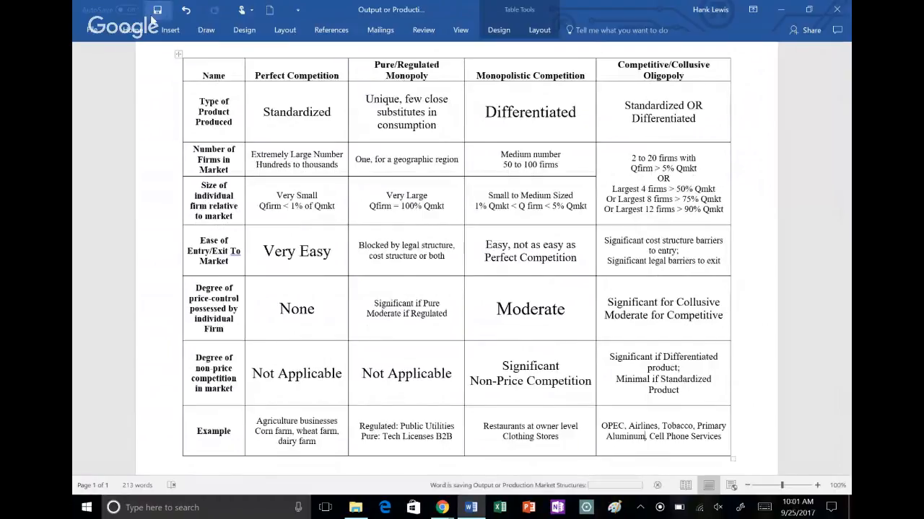